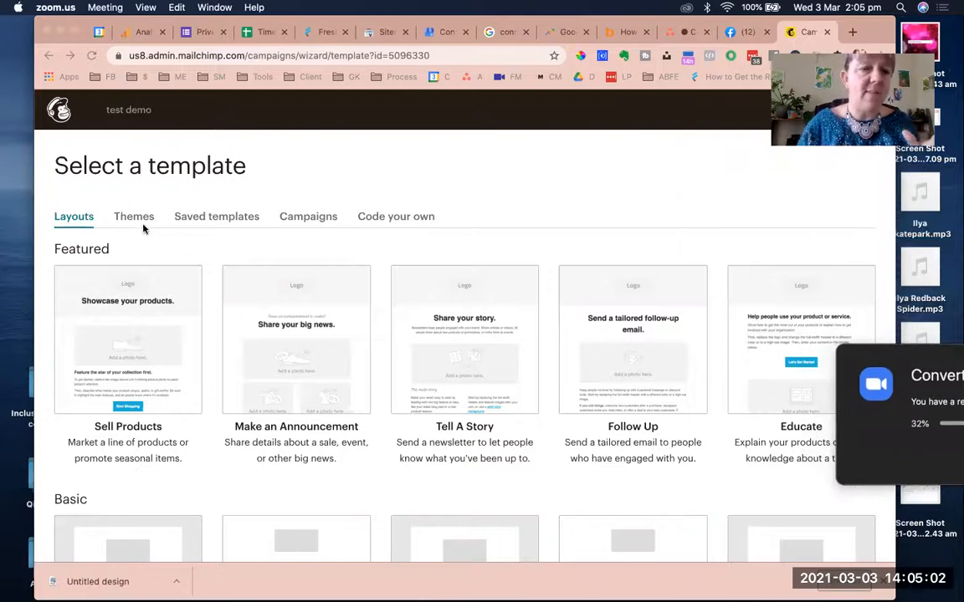
- Browse past campaigns to reuse a sent Two Sheds Workshop email as the template
{"action": "left_click", "coordinate": [307, 216]}
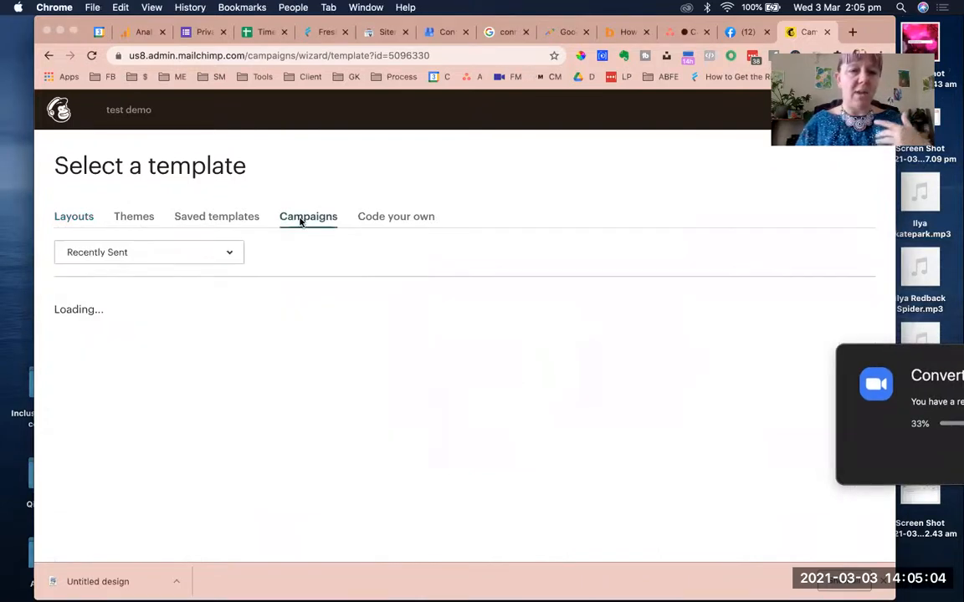
{"action": "left_click", "coordinate": [308, 216]}
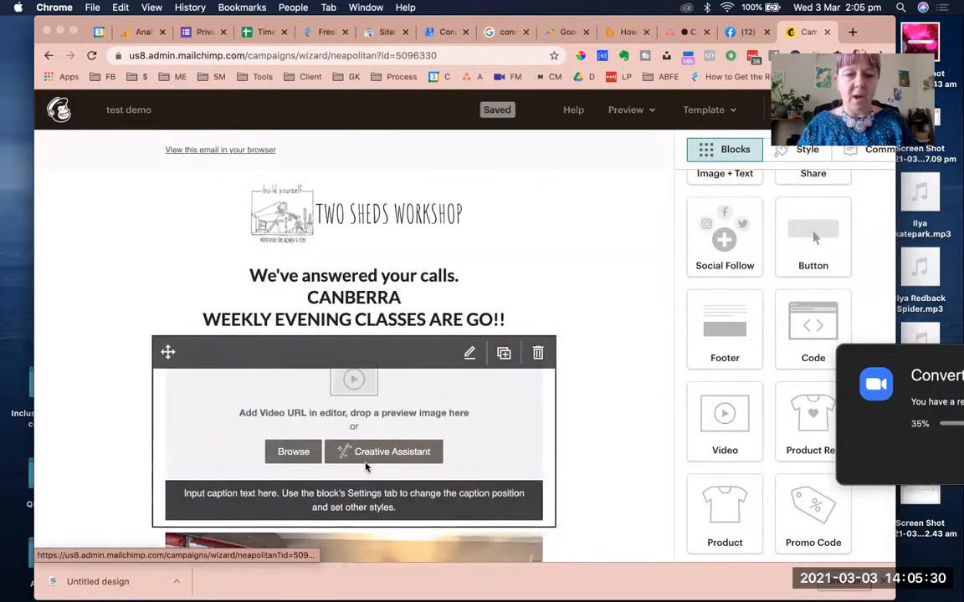
- Delete the empty video block beneath the headline and confirm the removal
{"action": "left_click", "coordinate": [354, 379]}
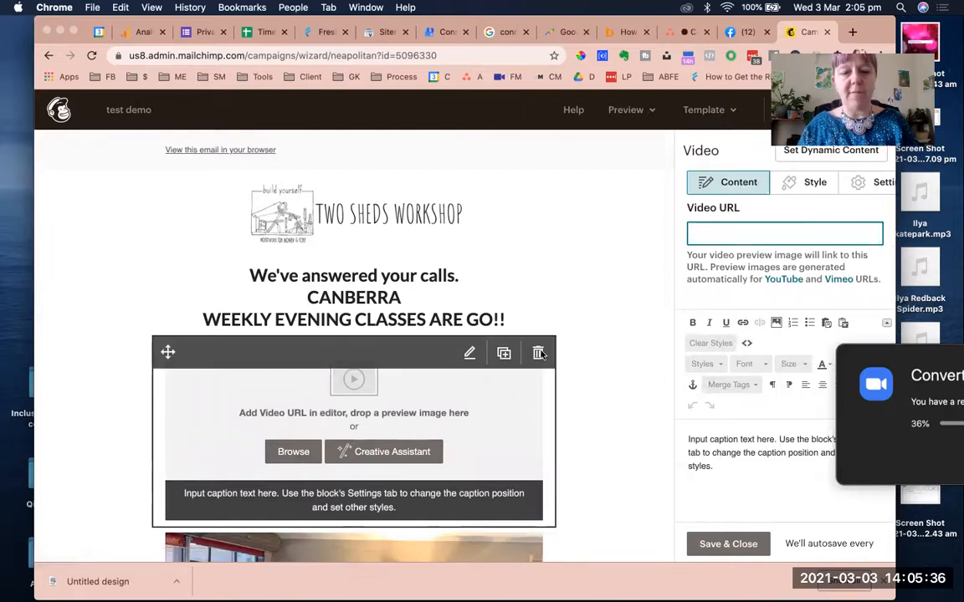
{"action": "left_click", "coordinate": [539, 352]}
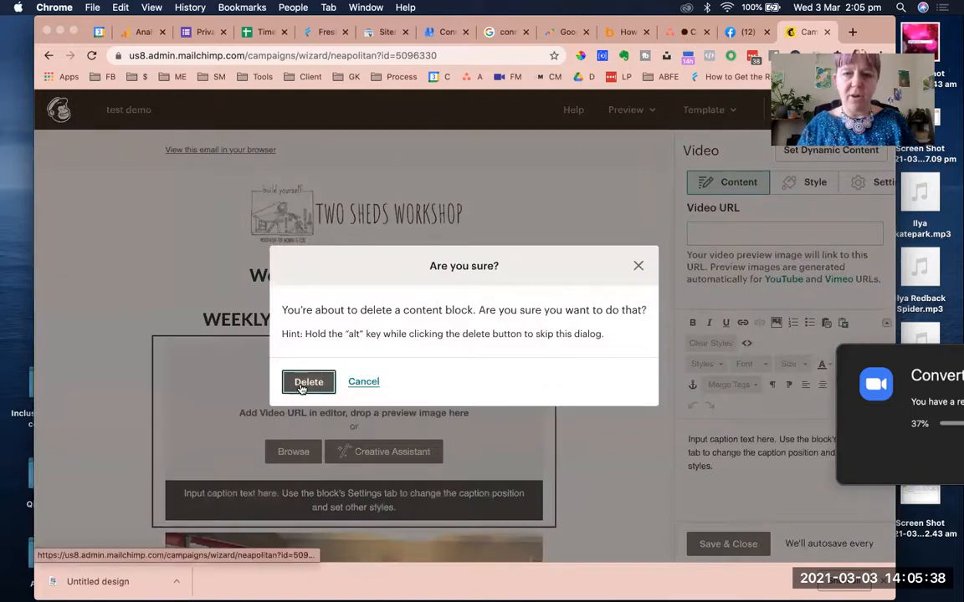
{"action": "left_click", "coordinate": [308, 381]}
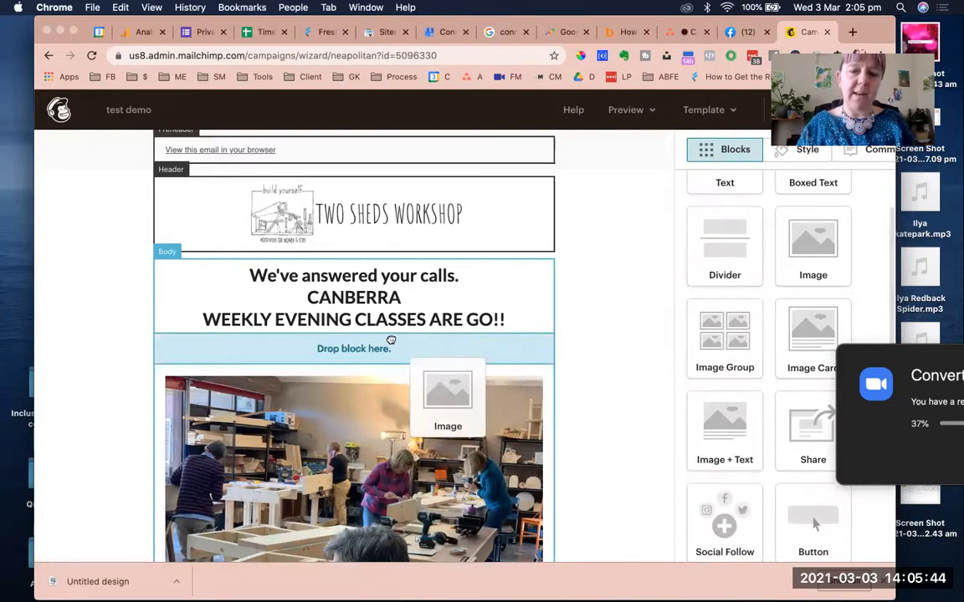
{"action": "left_click_drag", "start_coordinate": [448, 393], "coordinate": [353, 410]}
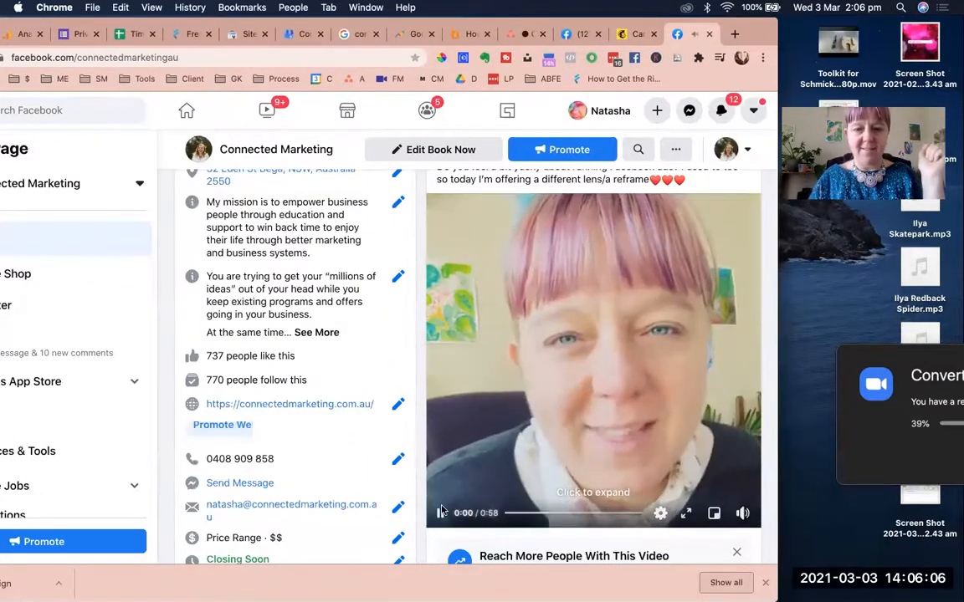
- Play the Facebook video to a usable presenter frame, then switch to Canva
{"action": "left_click", "coordinate": [439, 513]}
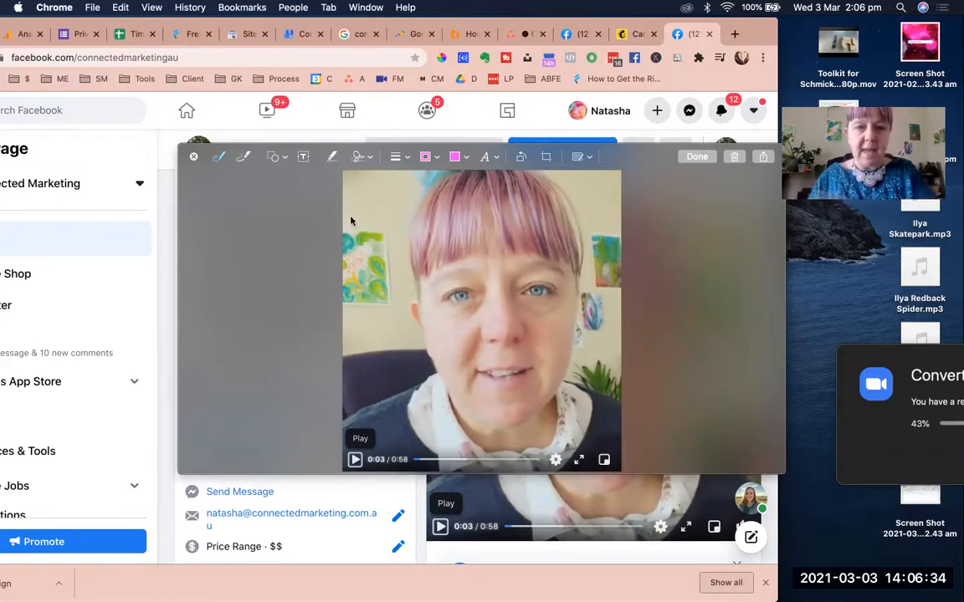
{"action": "left_click", "coordinate": [145, 78]}
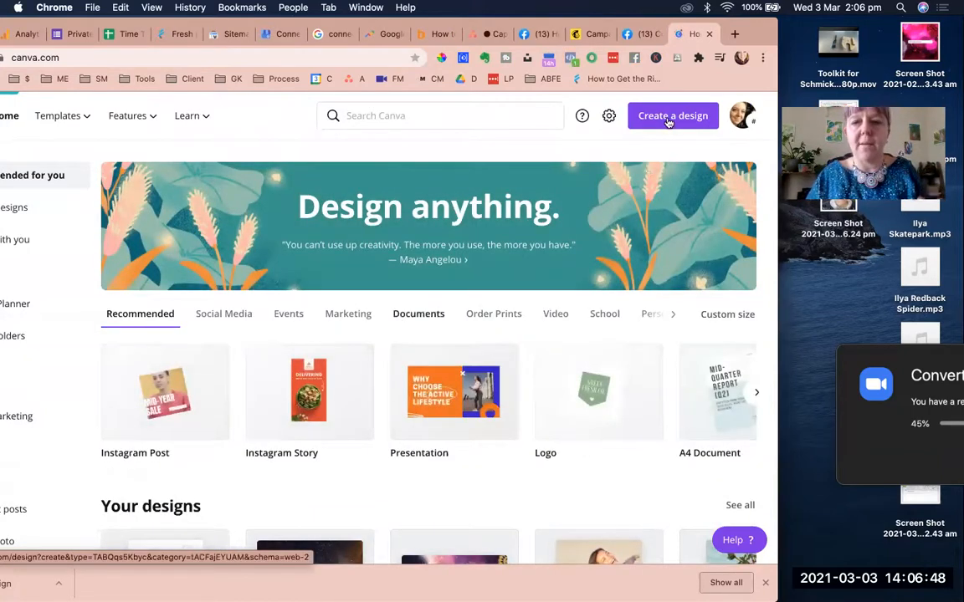
- Create a custom-size Canva design of 500 × 500 px
{"action": "left_click", "coordinate": [672, 116]}
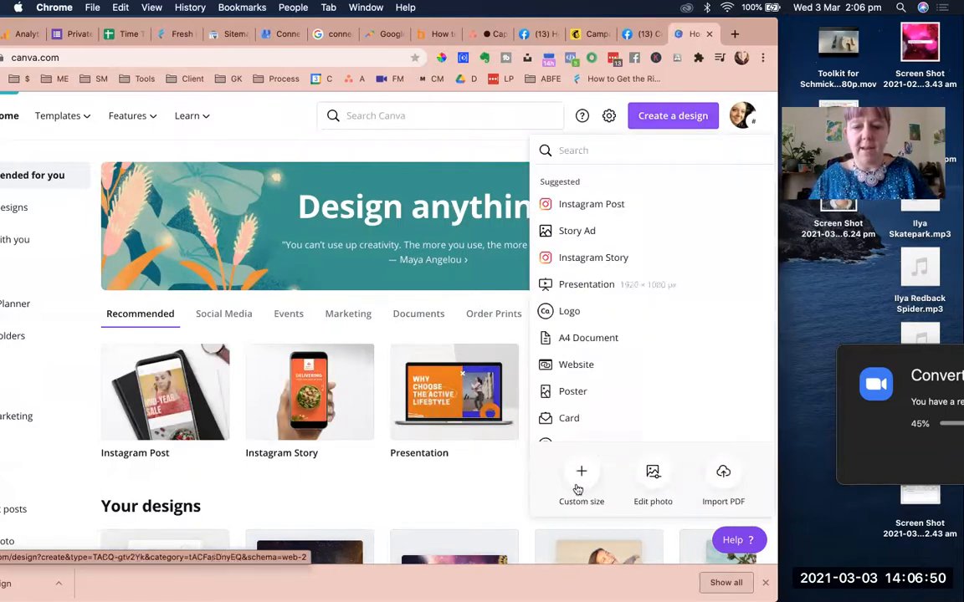
{"action": "left_click", "coordinate": [581, 481]}
{"action": "type", "text": "500"}
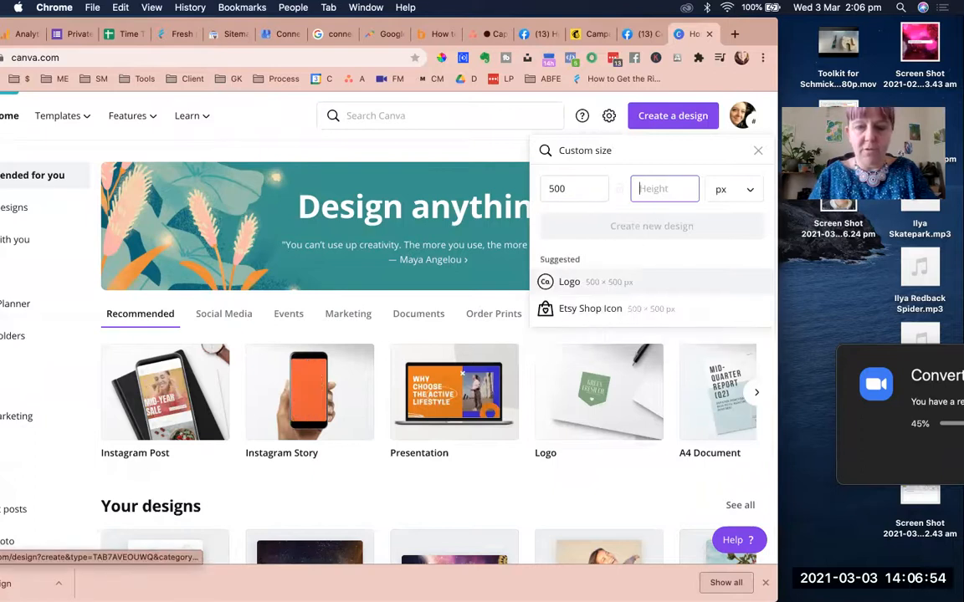
{"action": "left_click", "coordinate": [651, 226]}
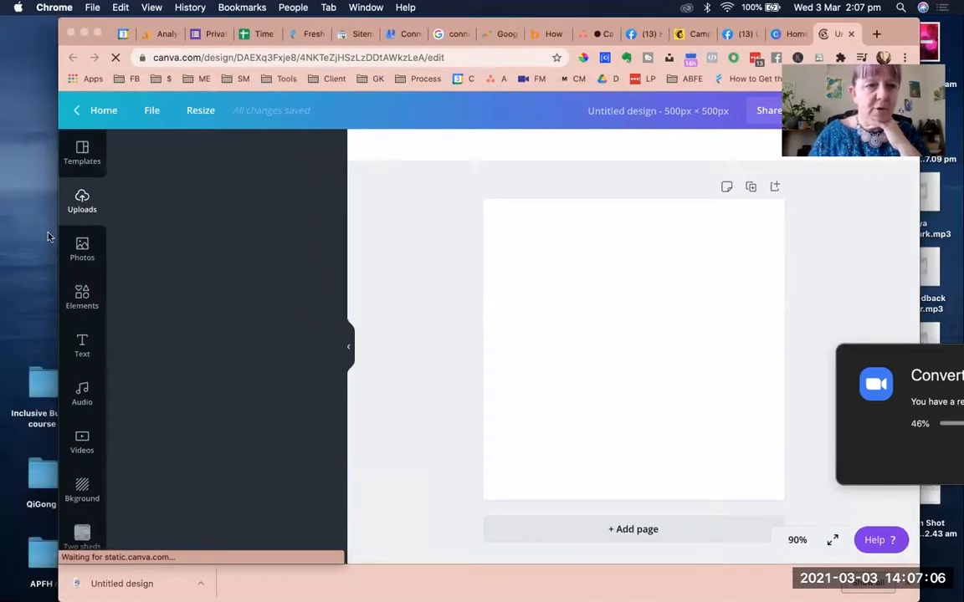
- Stretch the presenter still to fill the page and add the red 'play' element on top
{"action": "left_click", "coordinate": [82, 297]}
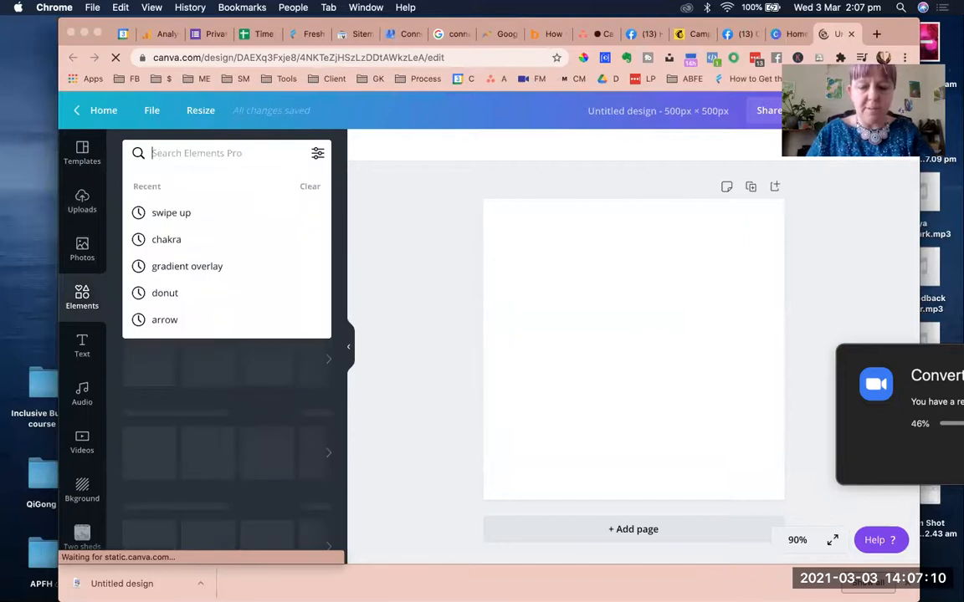
{"action": "type", "text": "play"}
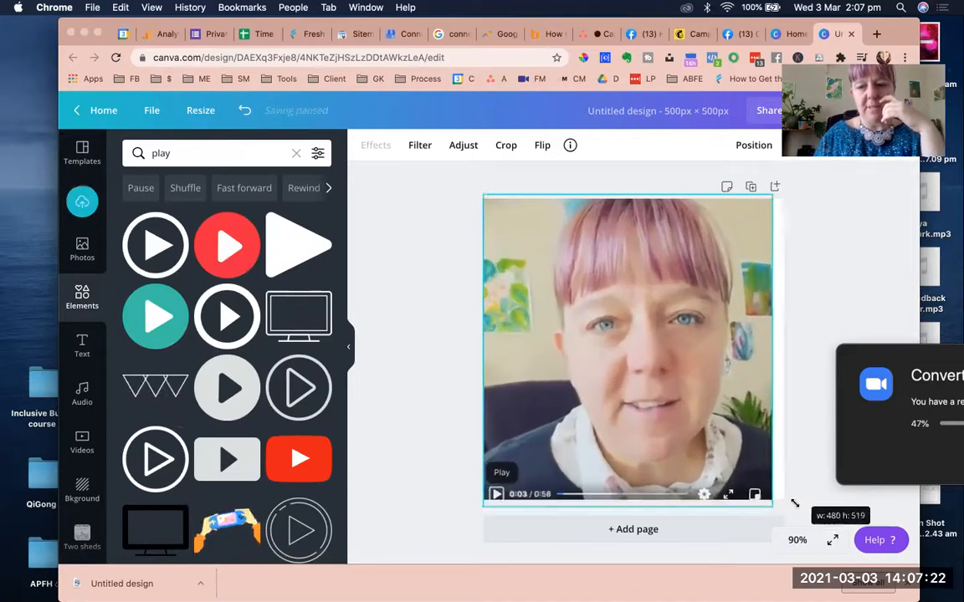
{"action": "left_click_drag", "start_coordinate": [772, 501], "coordinate": [798, 506]}
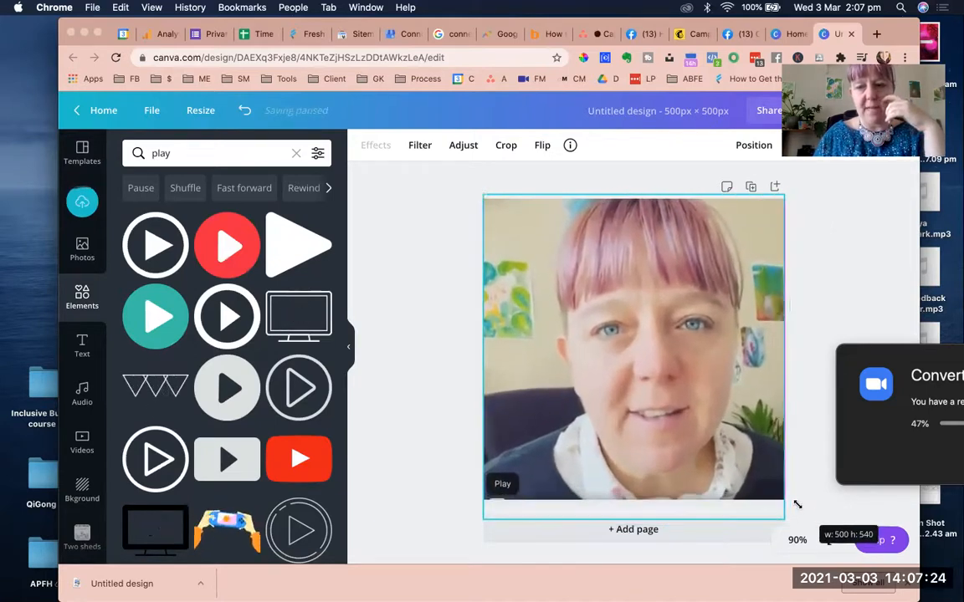
{"action": "left_click", "coordinate": [632, 351]}
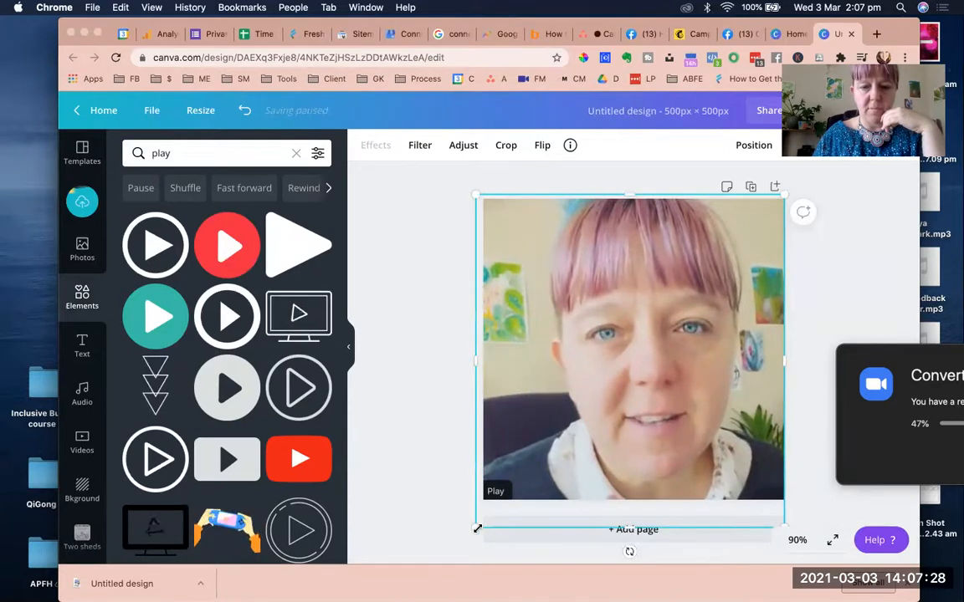
{"action": "left_click_drag", "start_coordinate": [477, 527], "coordinate": [459, 563]}
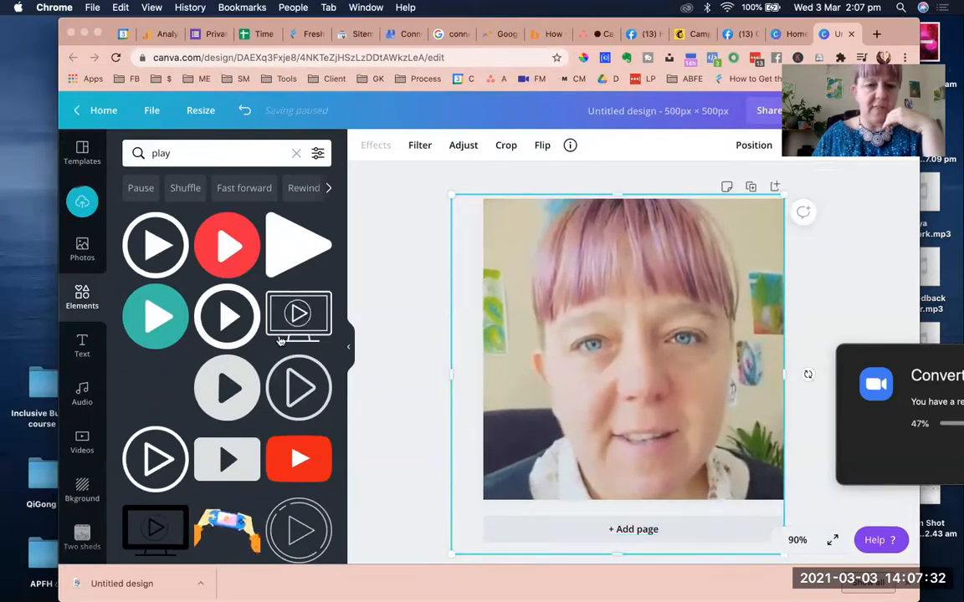
{"action": "left_click", "coordinate": [505, 144]}
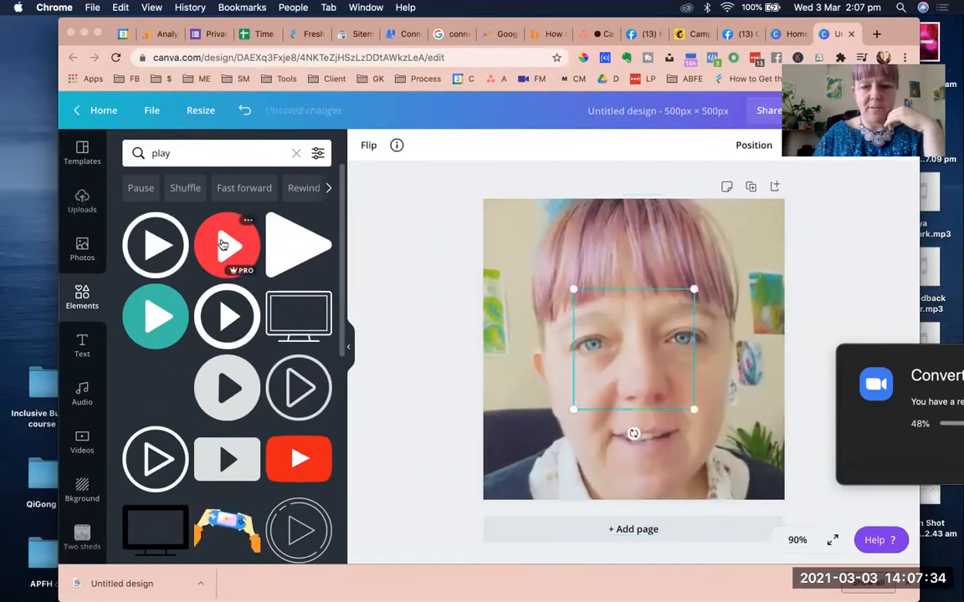
{"action": "left_click", "coordinate": [226, 245]}
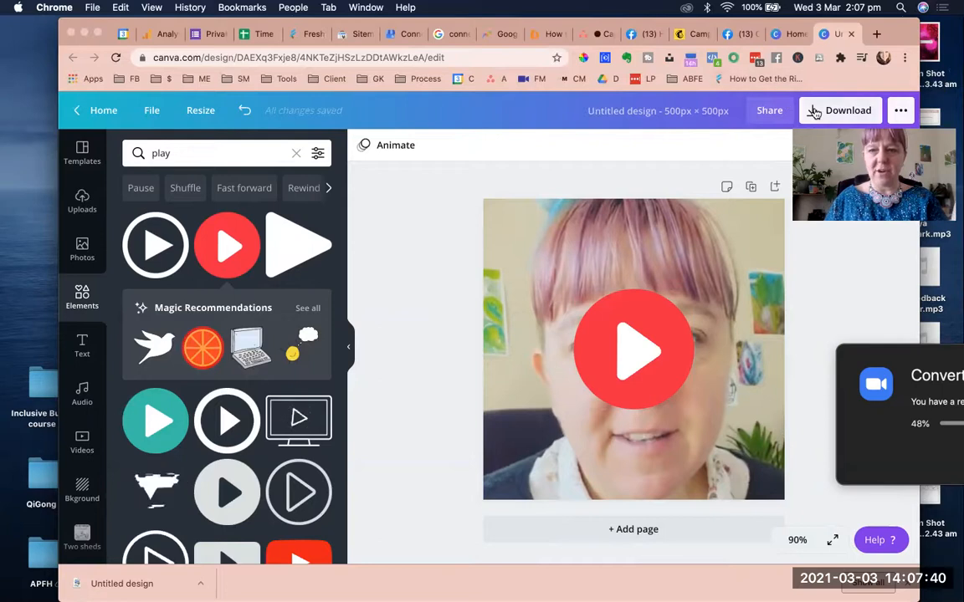
- Download the thumbnail design as a PNG and return to the Mailchimp campaign
{"action": "left_click", "coordinate": [839, 110]}
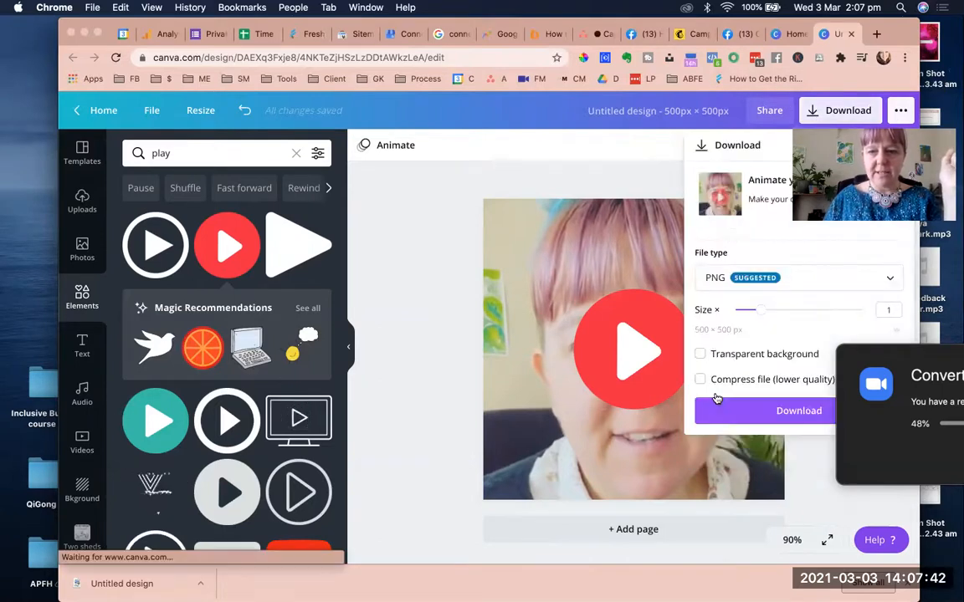
{"action": "left_click", "coordinate": [798, 410]}
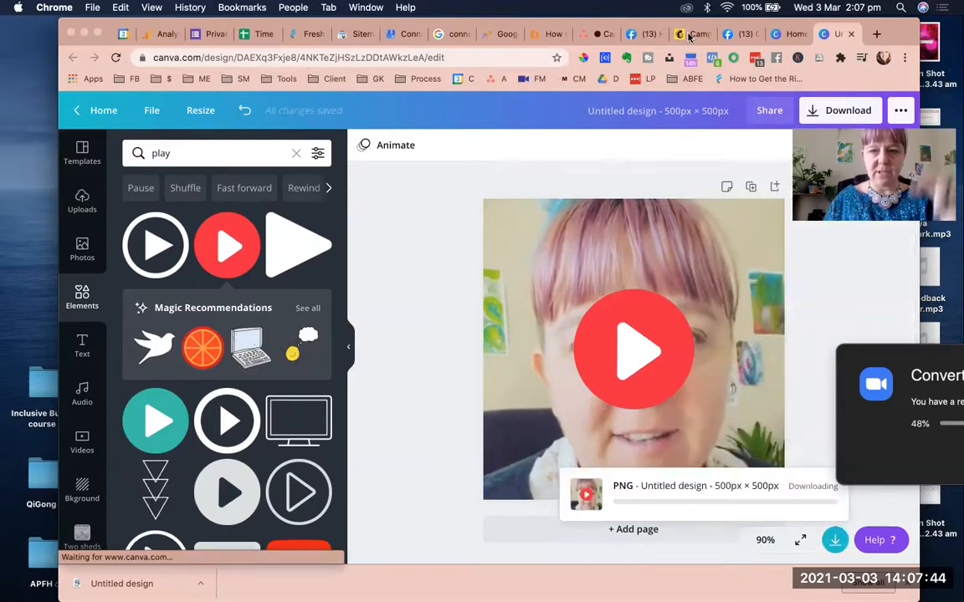
{"action": "left_click", "coordinate": [690, 34]}
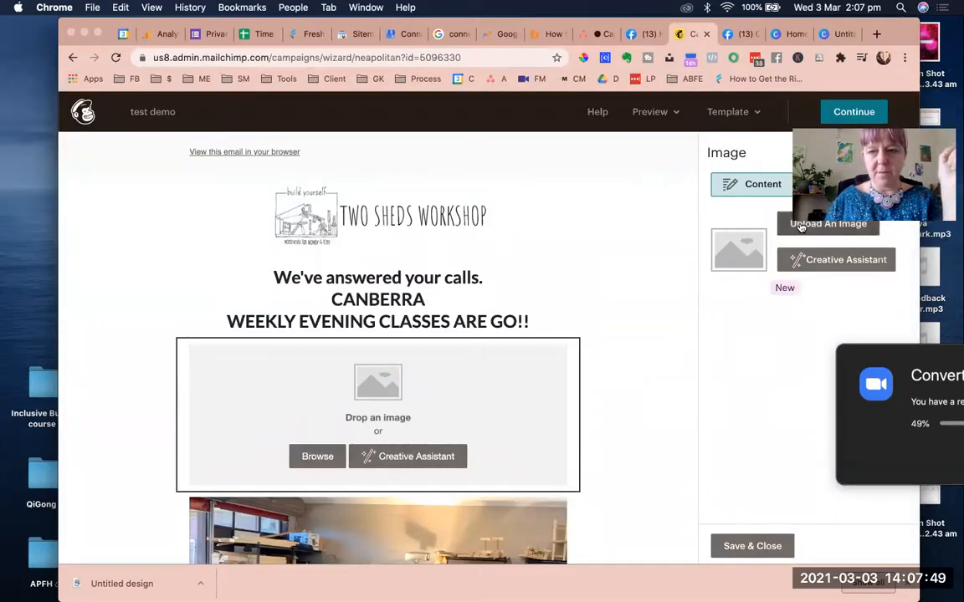
- Upload 'Untitled design (2).png' from Downloads into the email's image block
{"action": "left_click", "coordinate": [828, 224]}
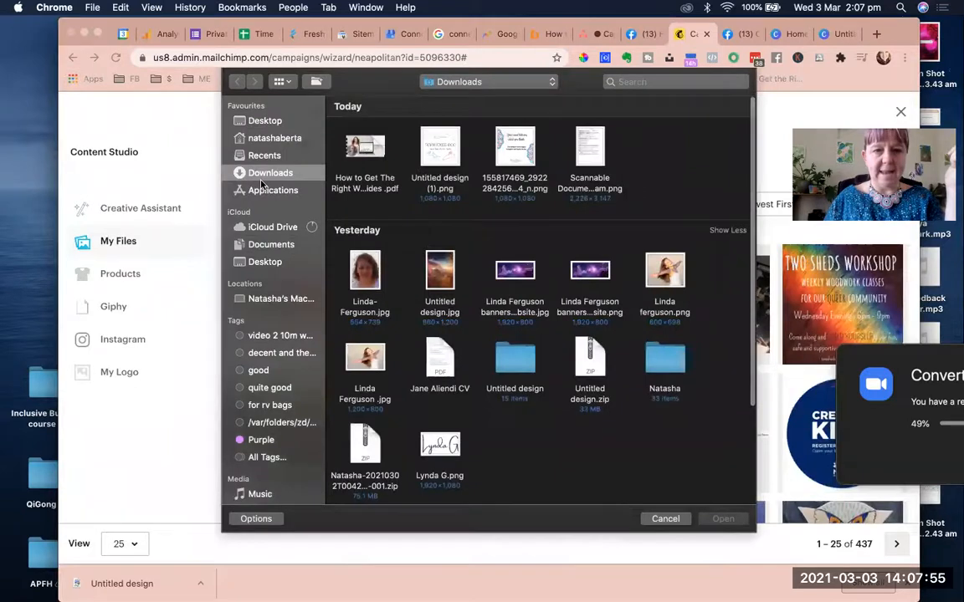
{"action": "scroll", "scroll_direction": "down", "scroll_amount": 3}
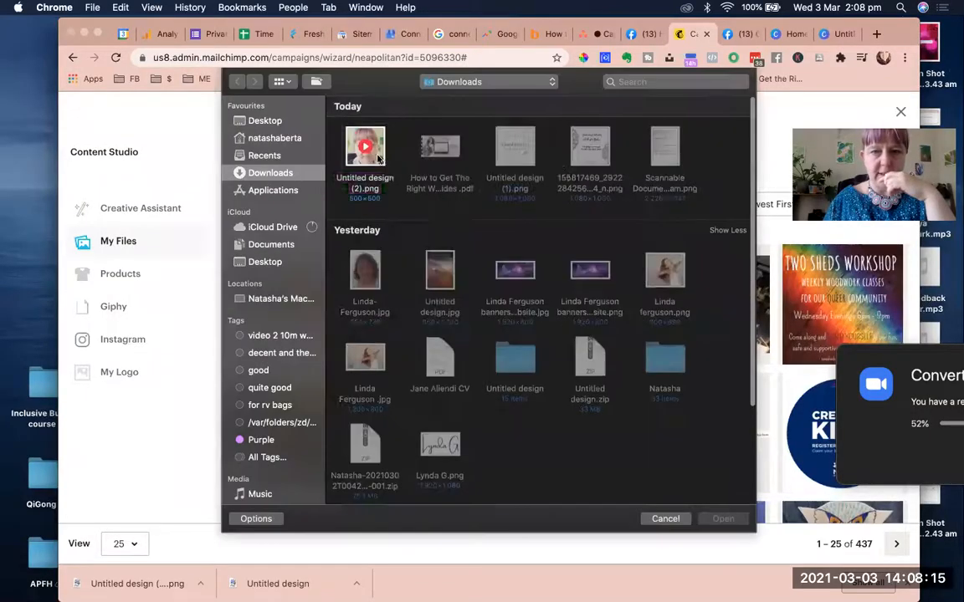
{"action": "left_click", "coordinate": [365, 146]}
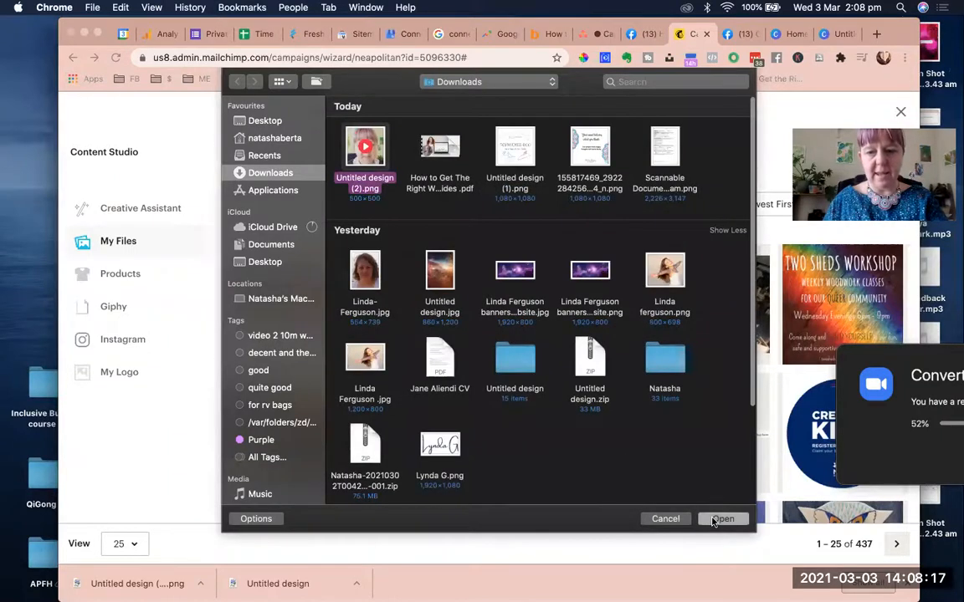
{"action": "left_click", "coordinate": [722, 519]}
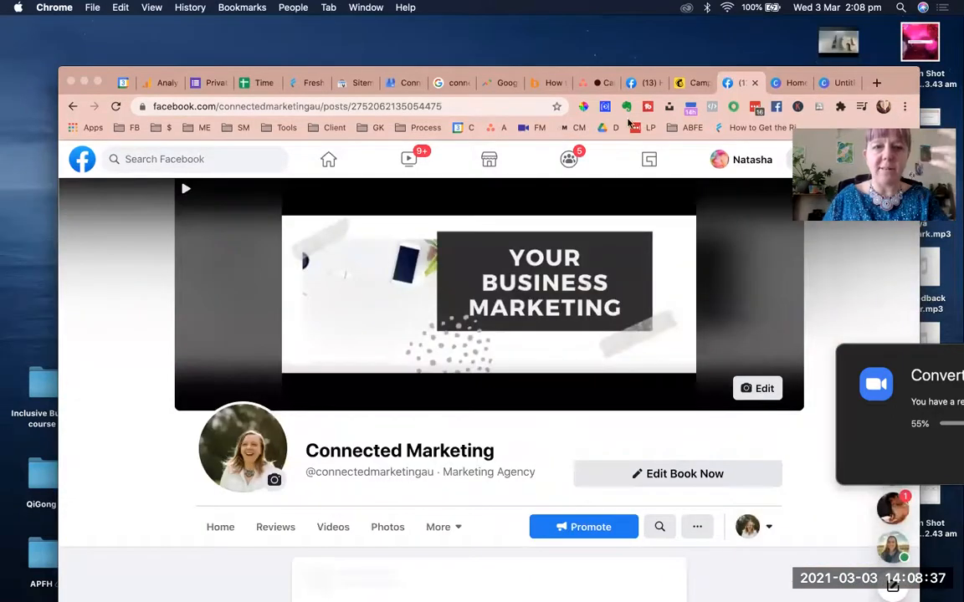
- Take the Facebook video post's address back to the Mailchimp email
{"action": "scroll", "scroll_direction": "down", "scroll_amount": 3}
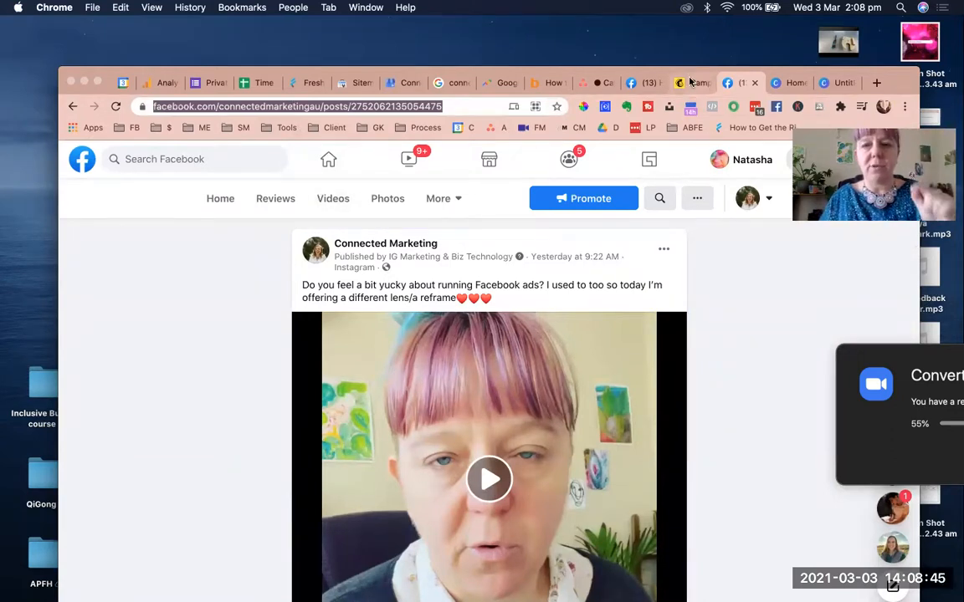
{"action": "left_click", "coordinate": [690, 83]}
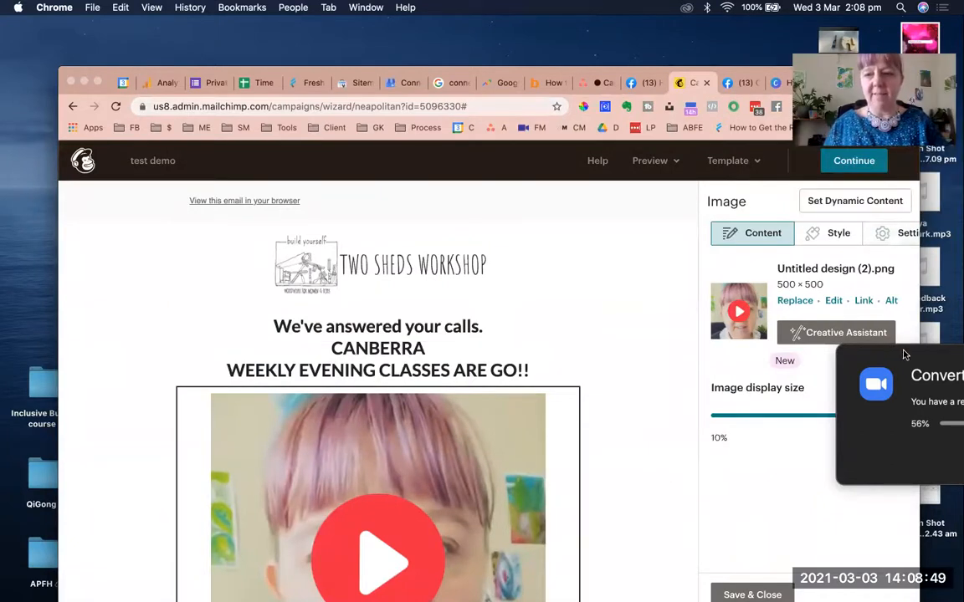
- Set the thumbnail's display size to 100% and open its link Web address field
{"action": "left_click_drag", "start_coordinate": [713, 415], "coordinate": [902, 416]}
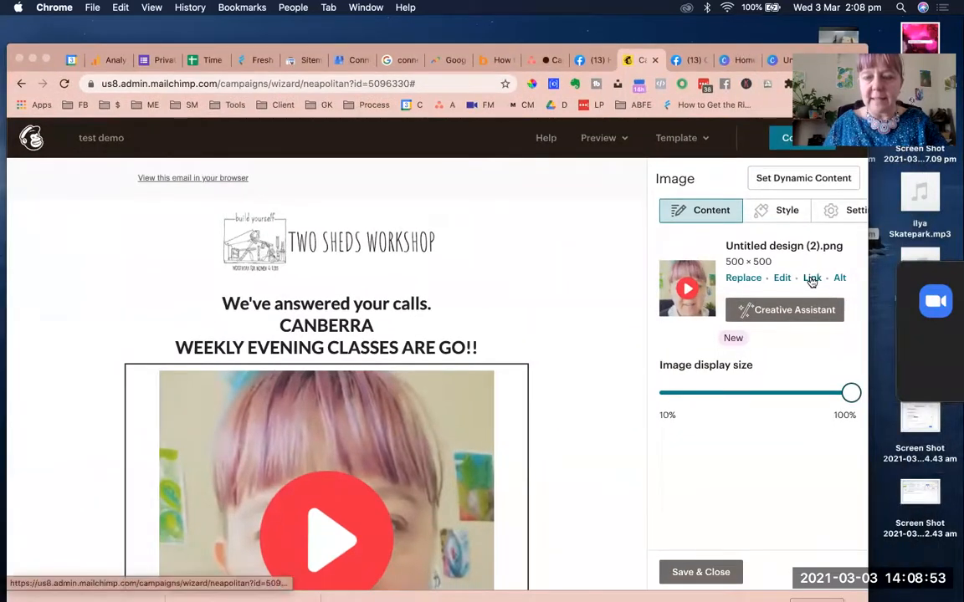
{"action": "left_click", "coordinate": [811, 277]}
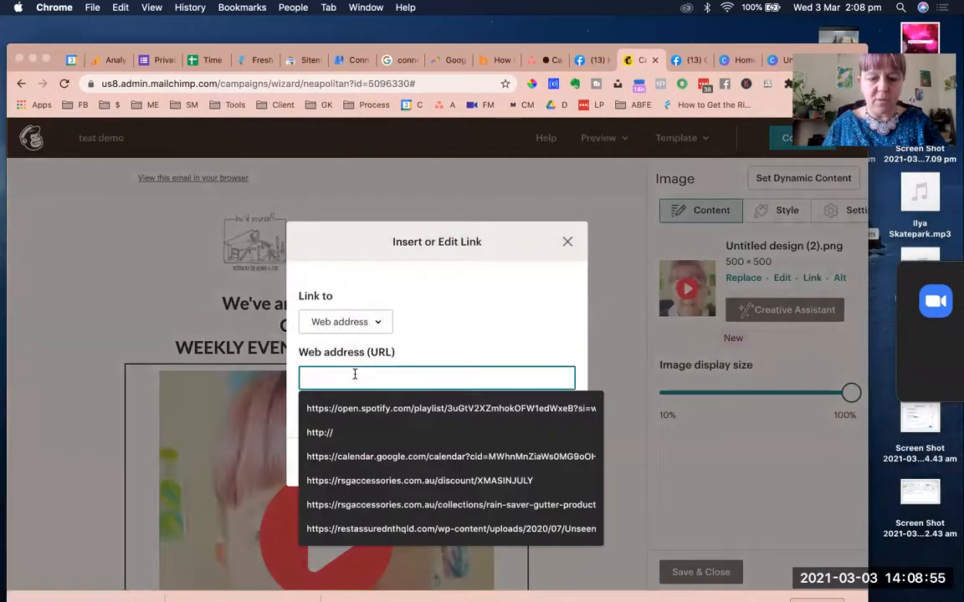
{"action": "left_click", "coordinate": [567, 242]}
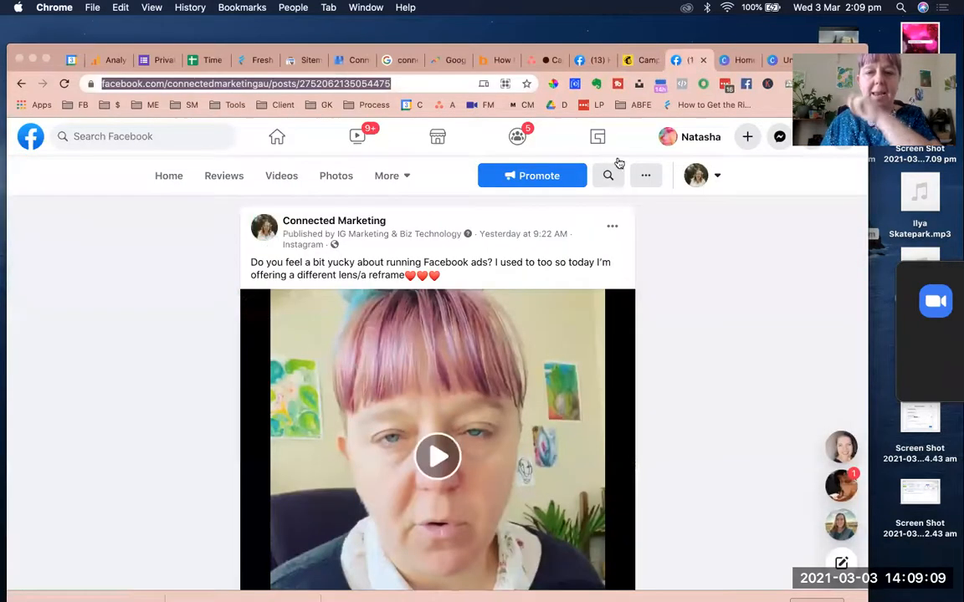
{"action": "mouse_move", "coordinate": [410, 441]}
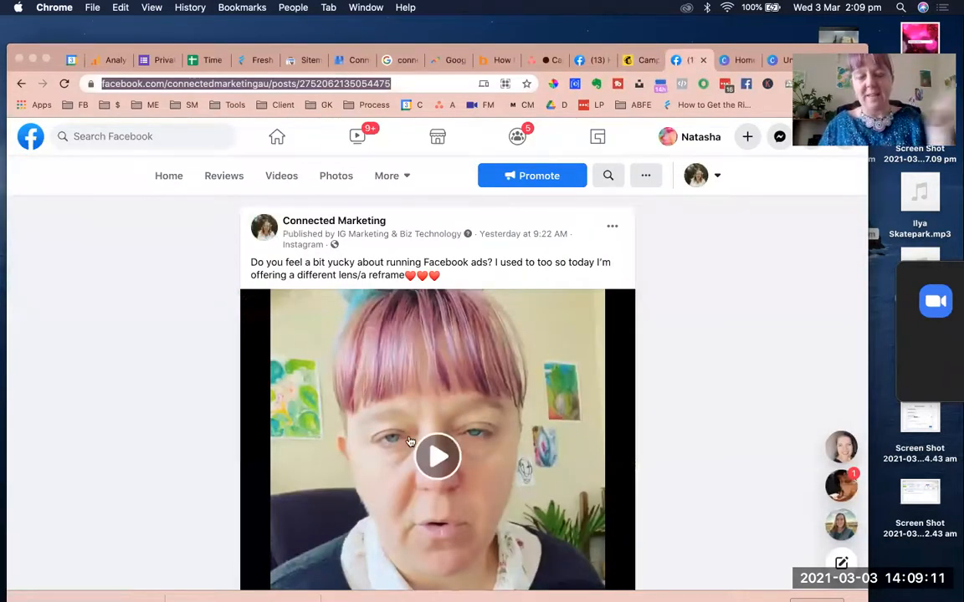